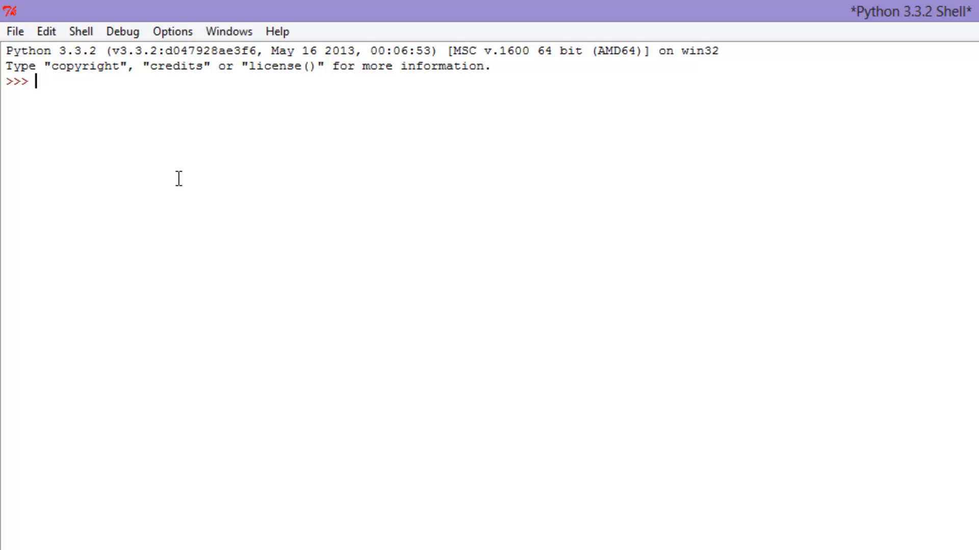
# Step: Enter the header line 'class employeeClass:' at the prompt and begin its indented body
pyautogui.write('class')
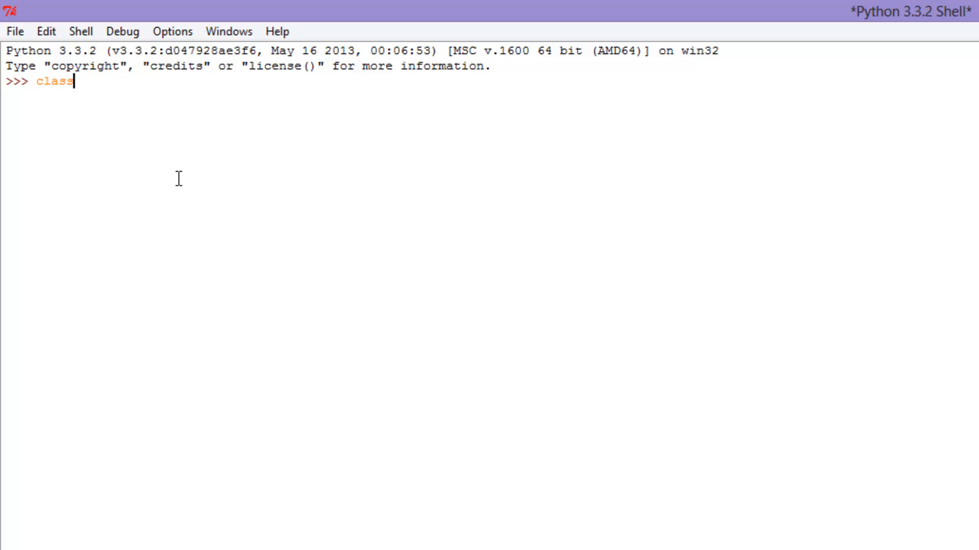
pyautogui.write('e')
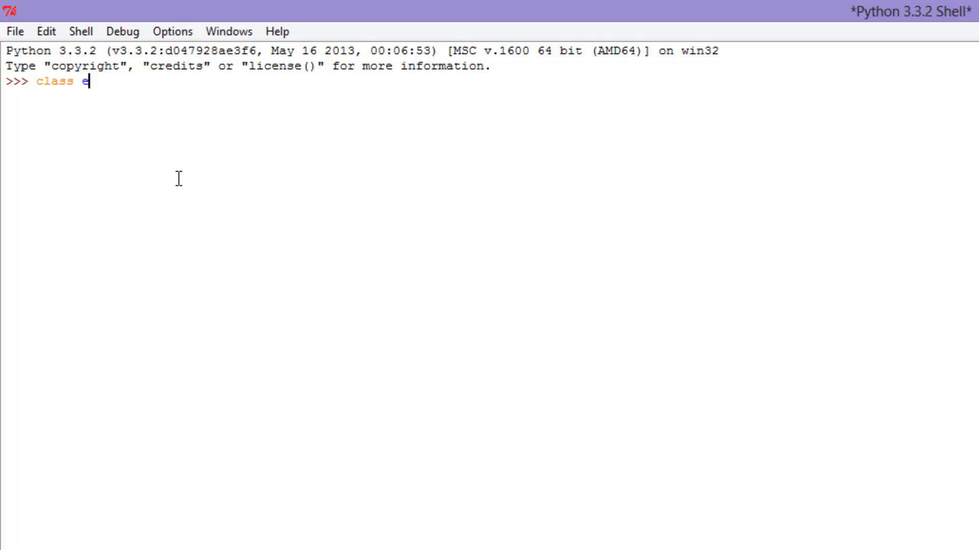
pyautogui.write('mployee')
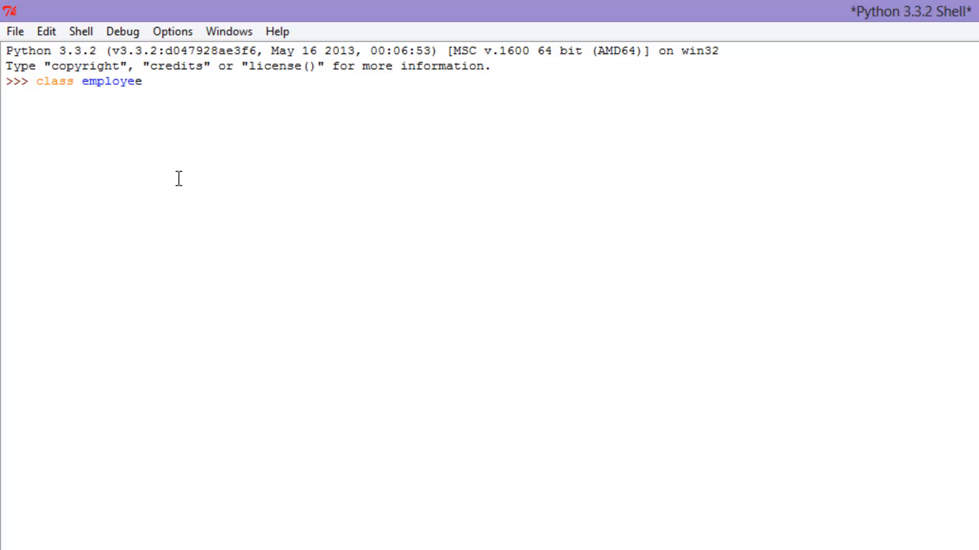
pyautogui.write('Class:')
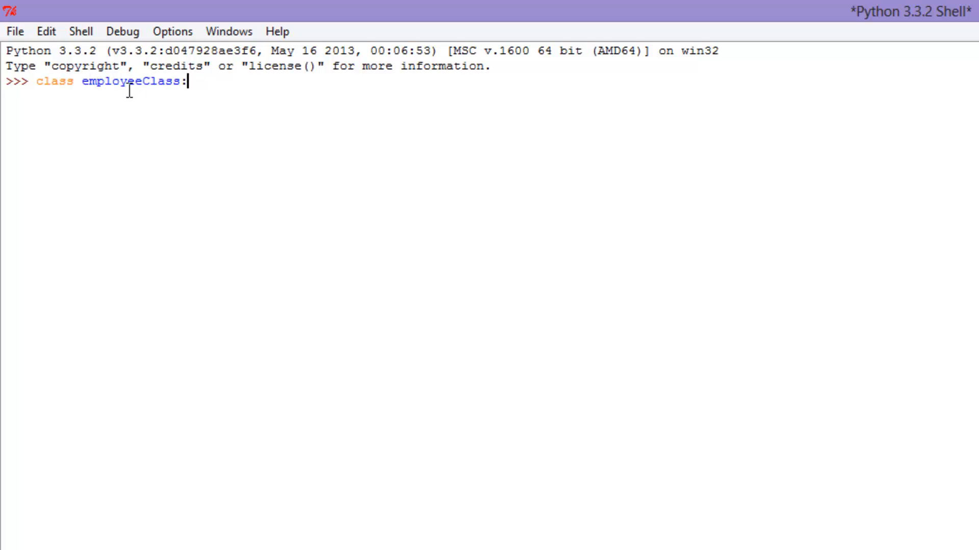
pyautogui.doubleClick(160, 82)
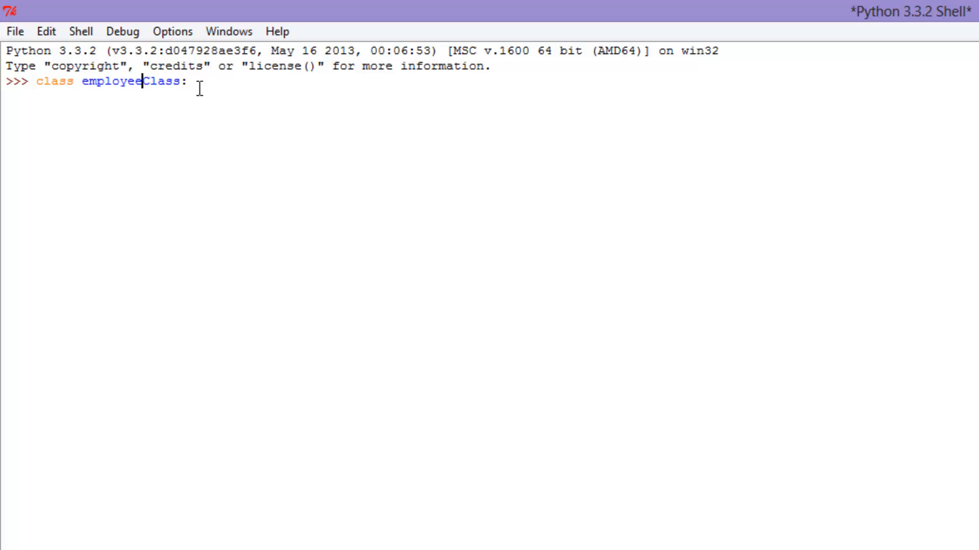
pyautogui.press('enter')
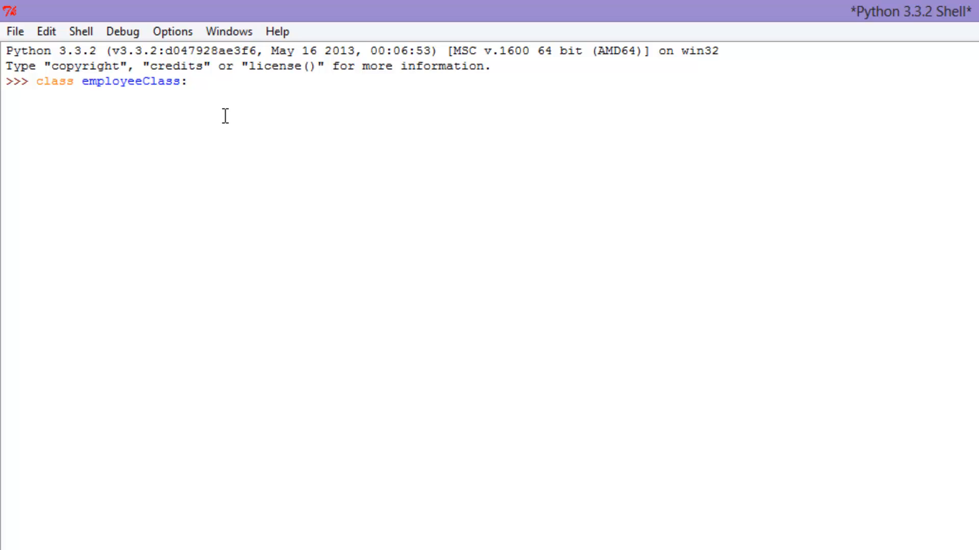
# Step: Write the first class attribute ss = 7.50 on the indented line
pyautogui.write('ss')
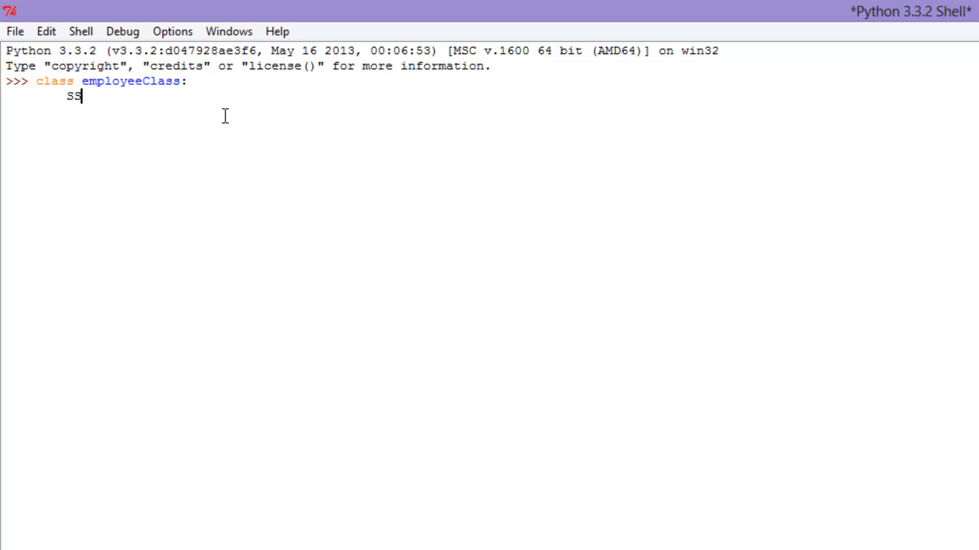
pyautogui.write('=')
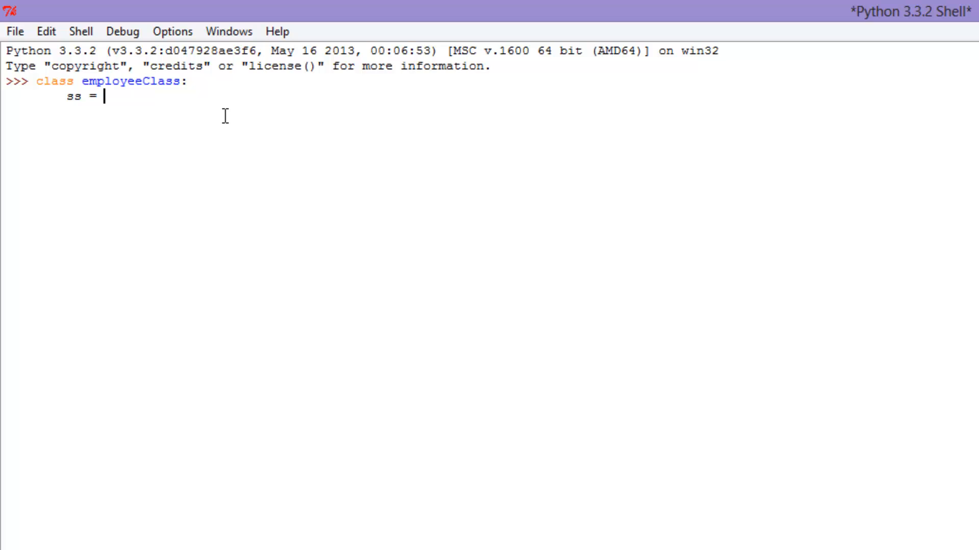
pyautogui.write('7.50')
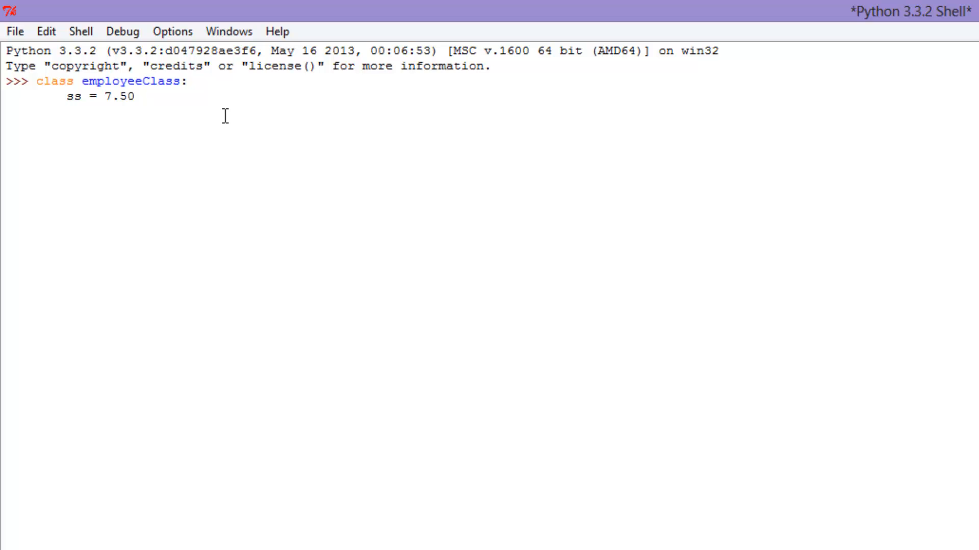
# Step: Add attribute lines hat = 'bkhat', shirt = 'polo', pants = 'black', shoes = 'shoes'
pyautogui.write('hat =')
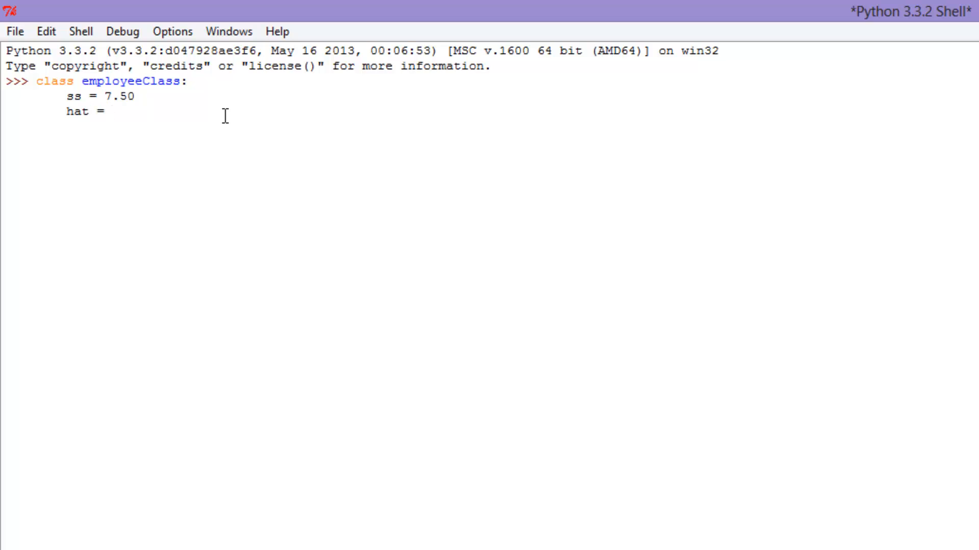
pyautogui.write("bkhat'")
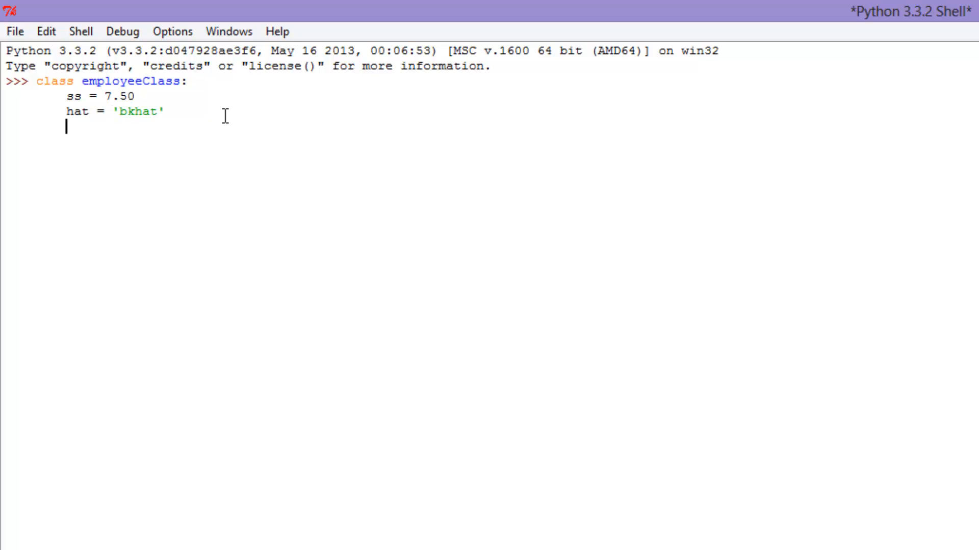
pyautogui.write('shirt =')
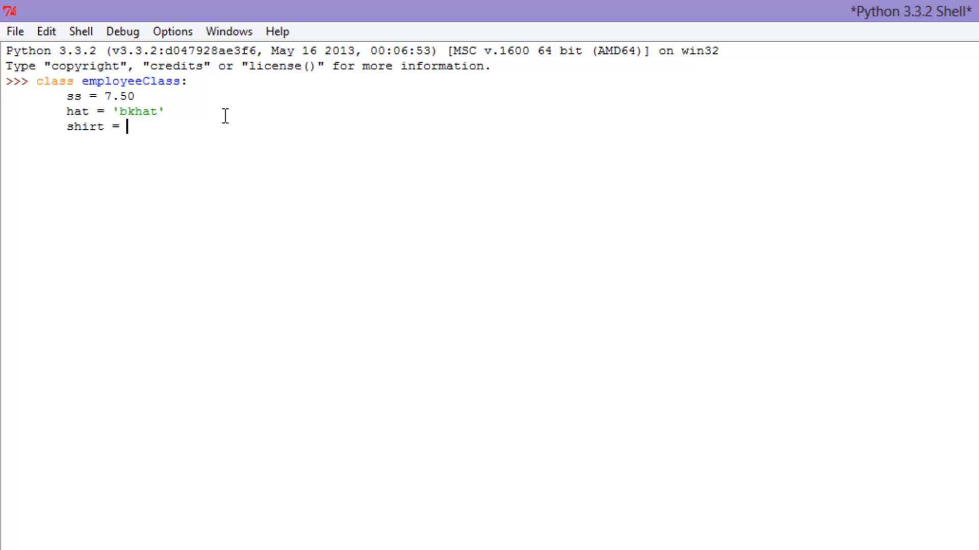
pyautogui.write("'polo")
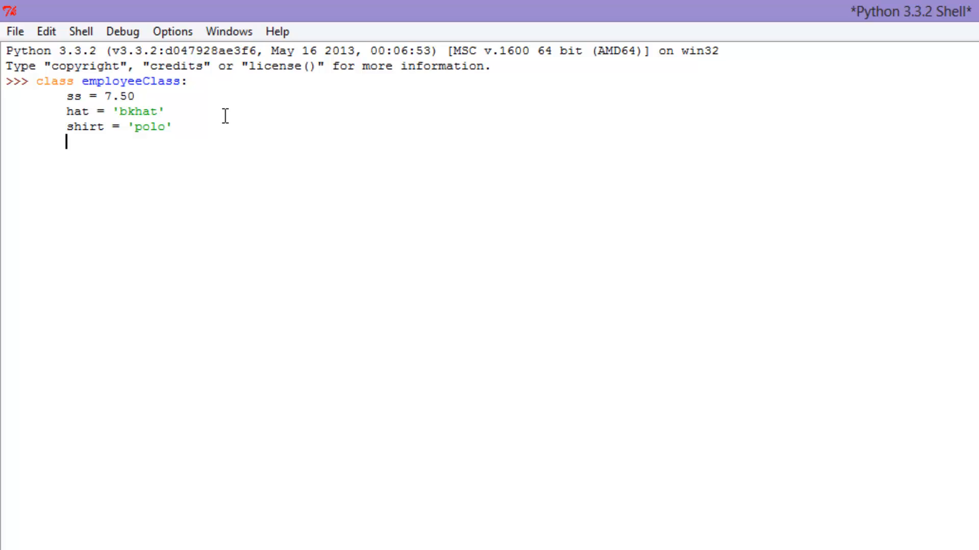
pyautogui.write('pant')
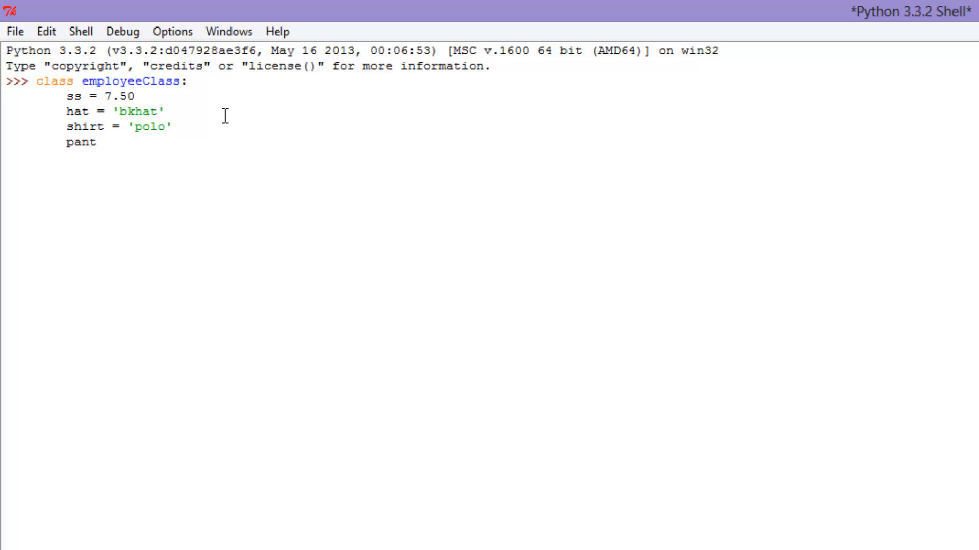
pyautogui.write("s = 'b")
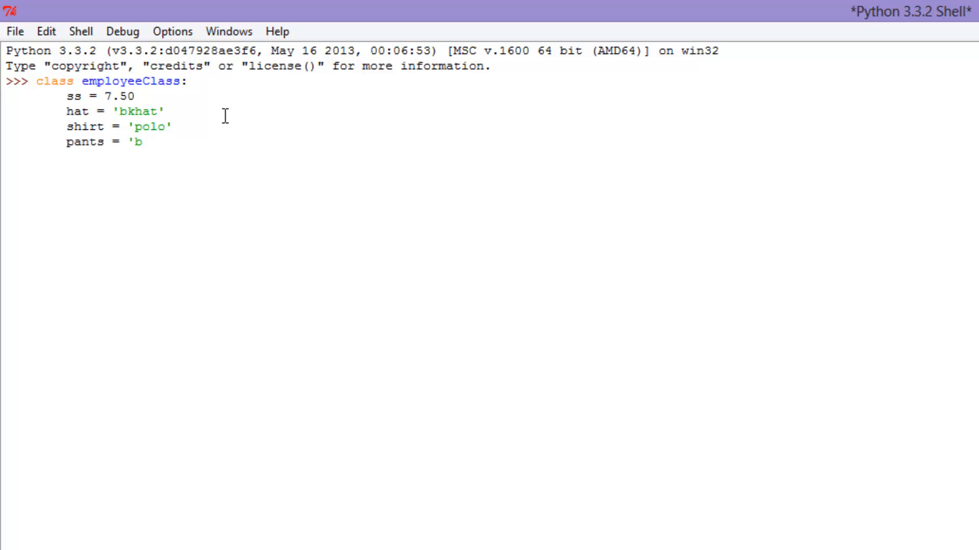
pyautogui.write("lack'")
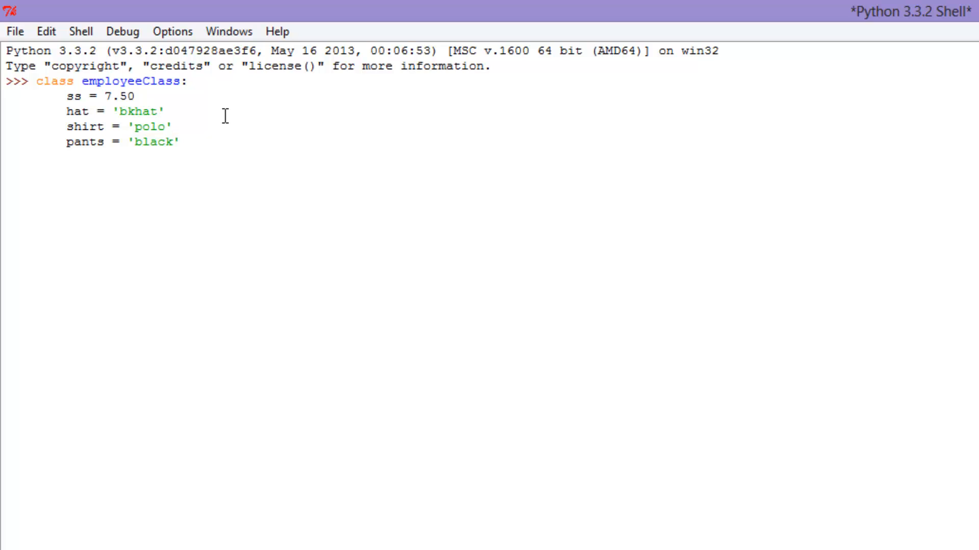
pyautogui.write('shoes =')
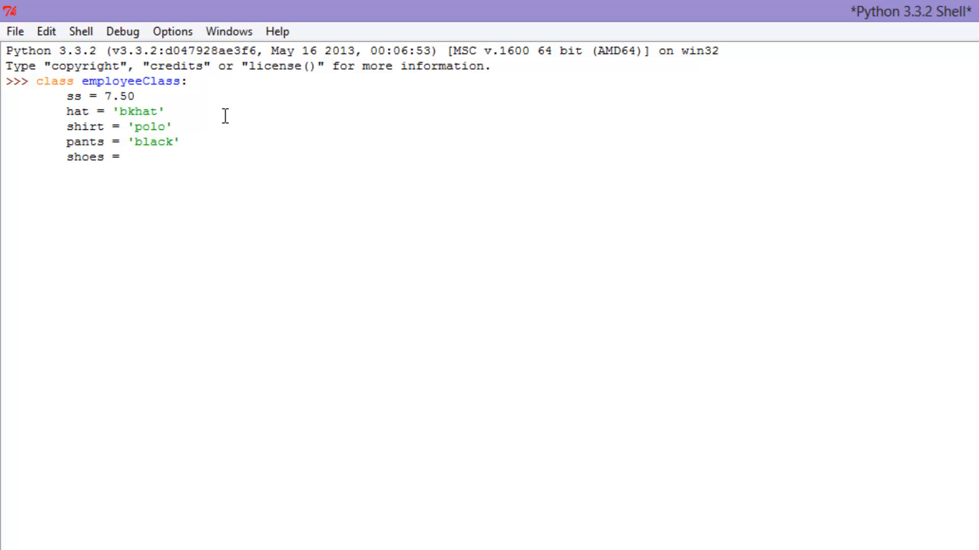
pyautogui.write("'shoes")
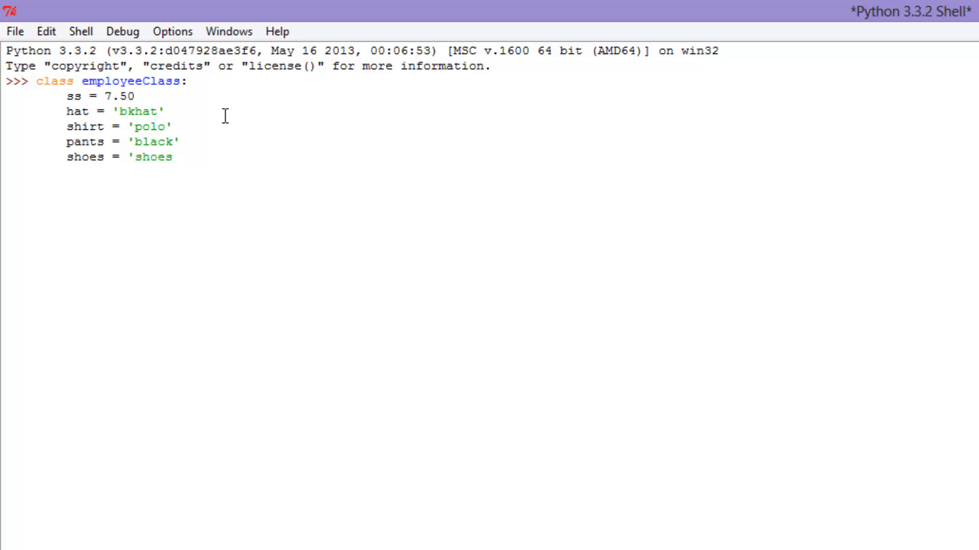
pyautogui.write("'")
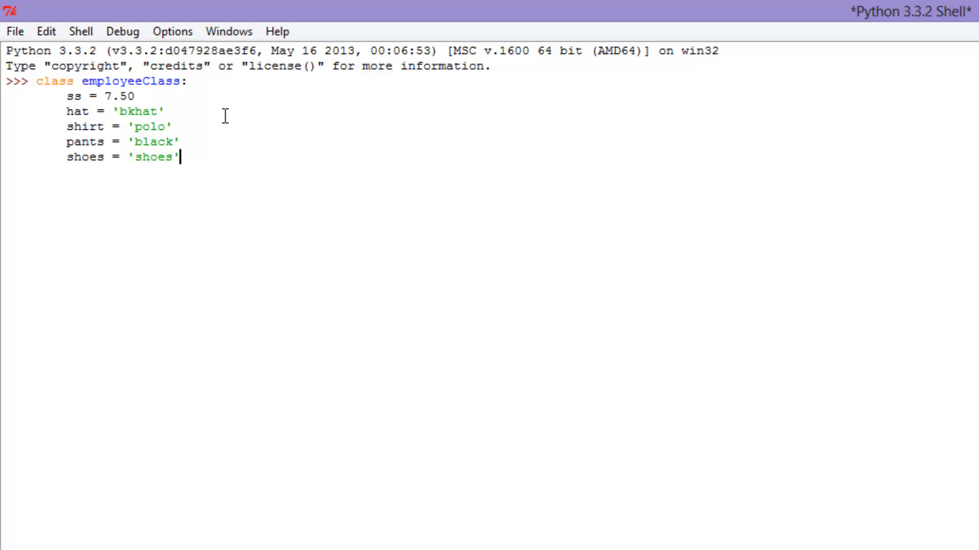
pyautogui.moveTo(149, 95)
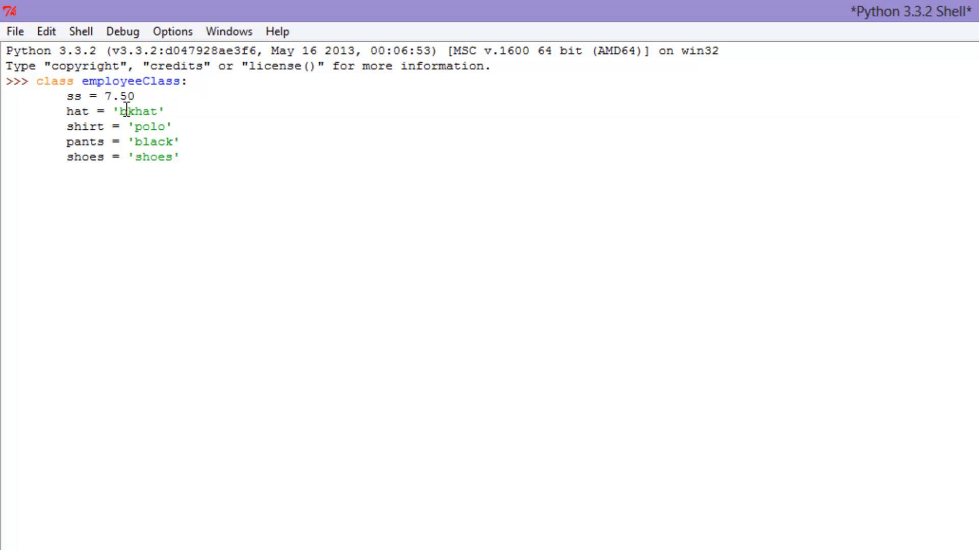
pyautogui.moveTo(197, 114)
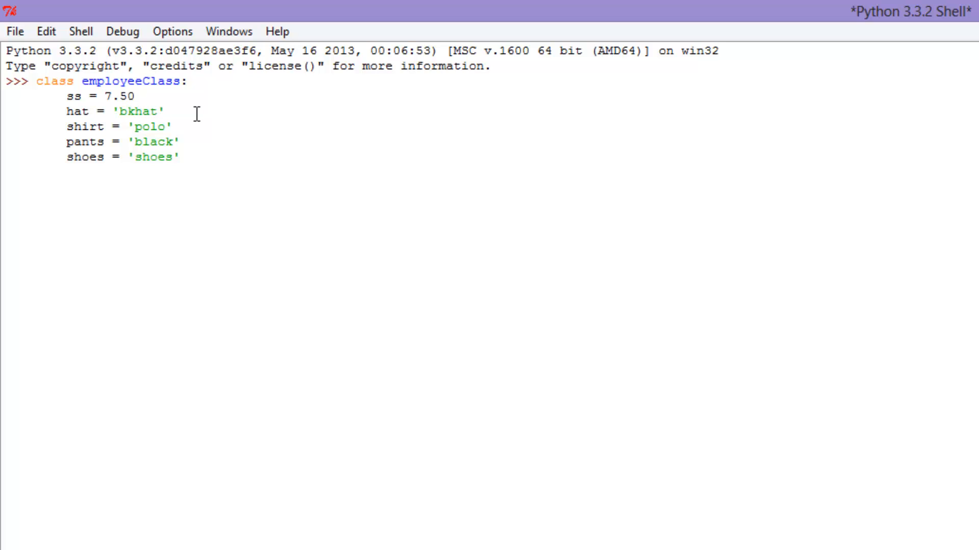
# Step: Change the shoes value to 'black' and close the class block so the definition runs
pyautogui.doubleClick(85, 127)
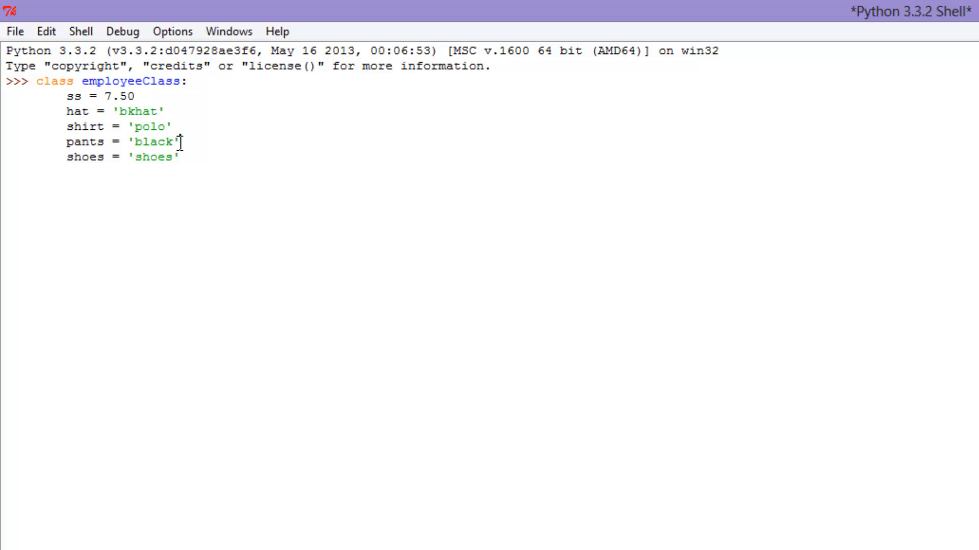
pyautogui.tripleClick(121, 142)
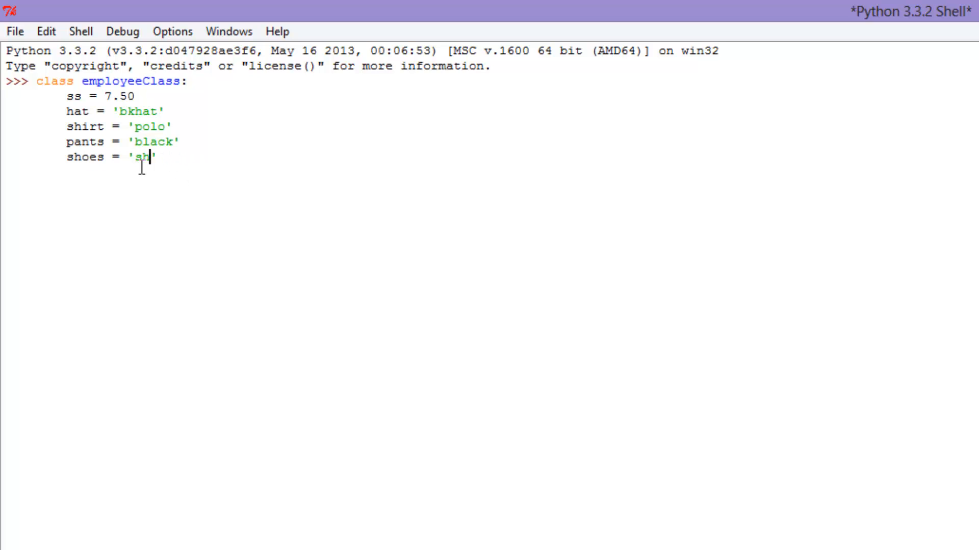
pyautogui.write('lack')
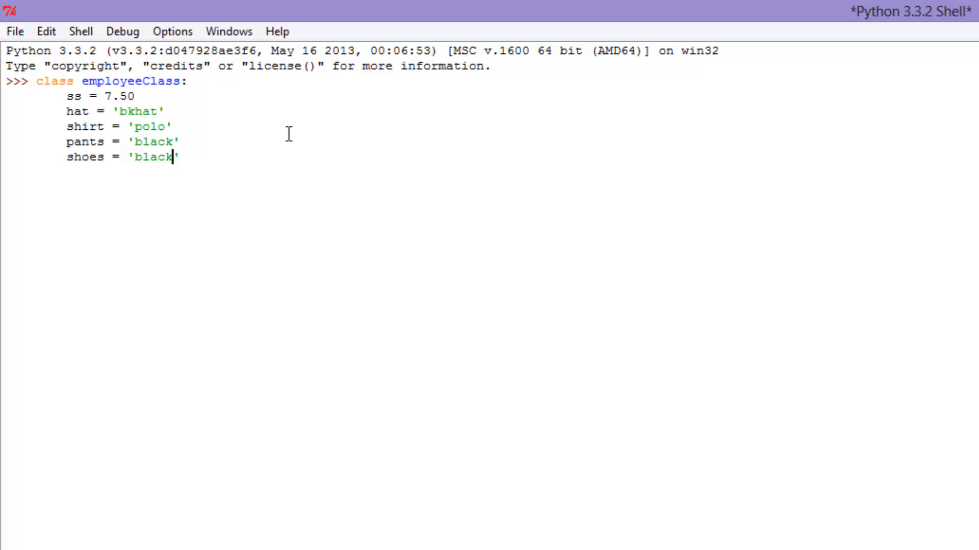
pyautogui.moveTo(232, 164)
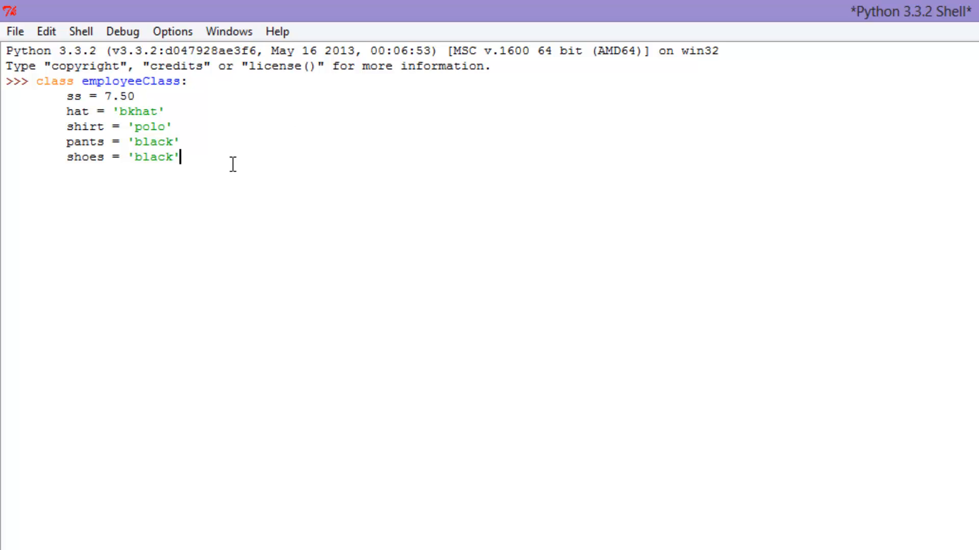
pyautogui.press('Return')
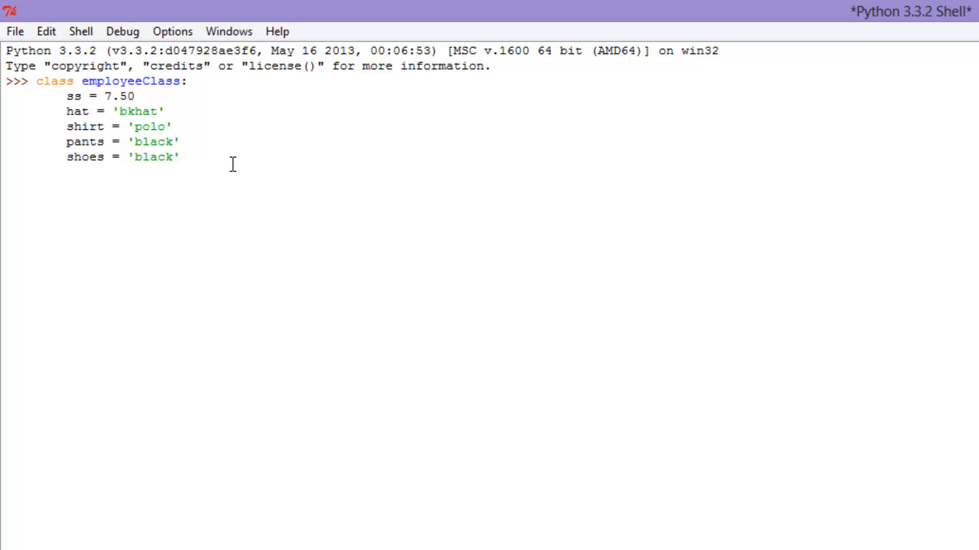
pyautogui.moveTo(102, 168)
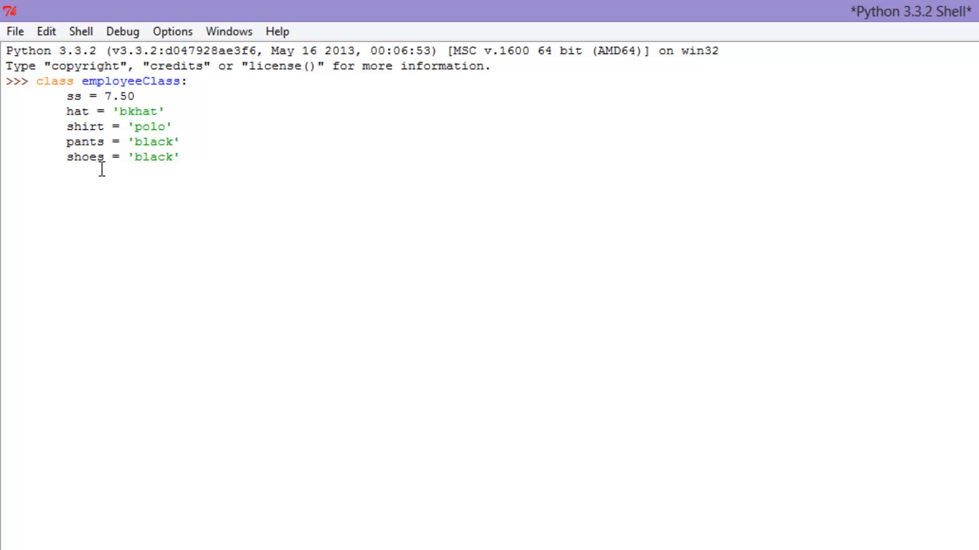
pyautogui.moveTo(201, 163)
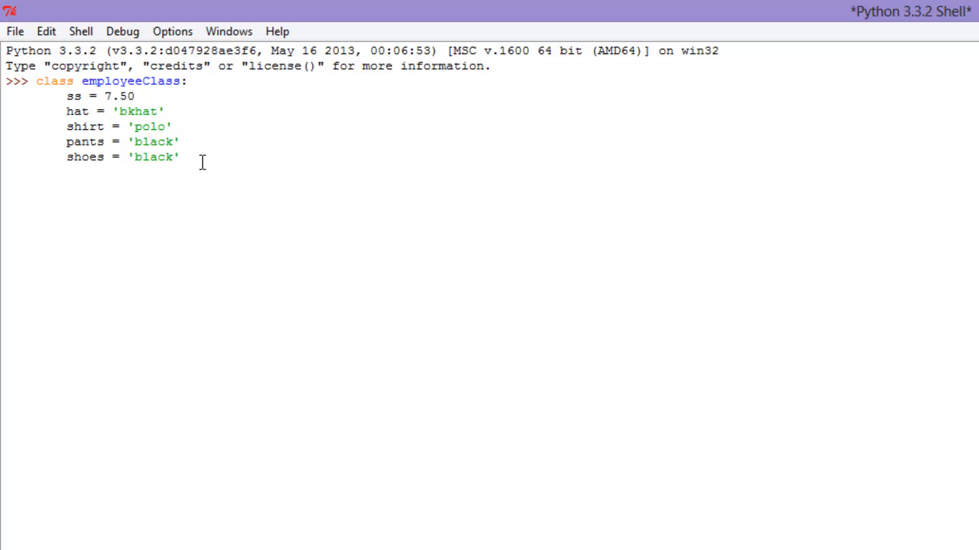
pyautogui.press('Return')
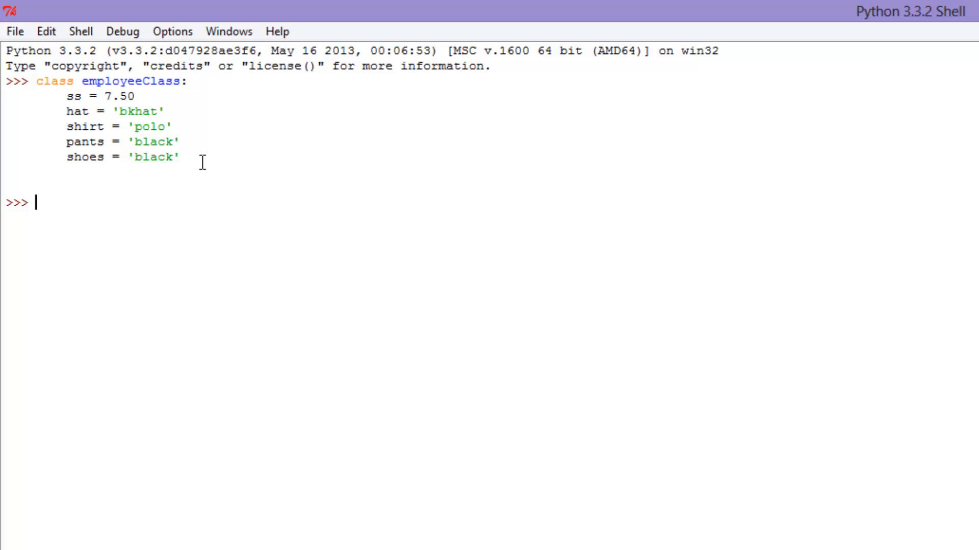
# Step: Write the assignment johnObject = employeeClass() to create an instance
pyautogui.write('john')
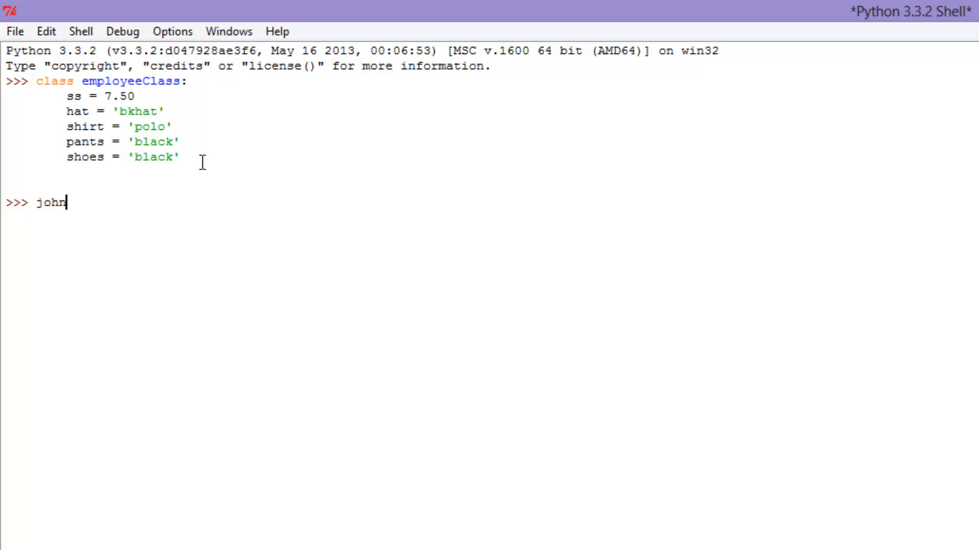
pyautogui.write('Objec')
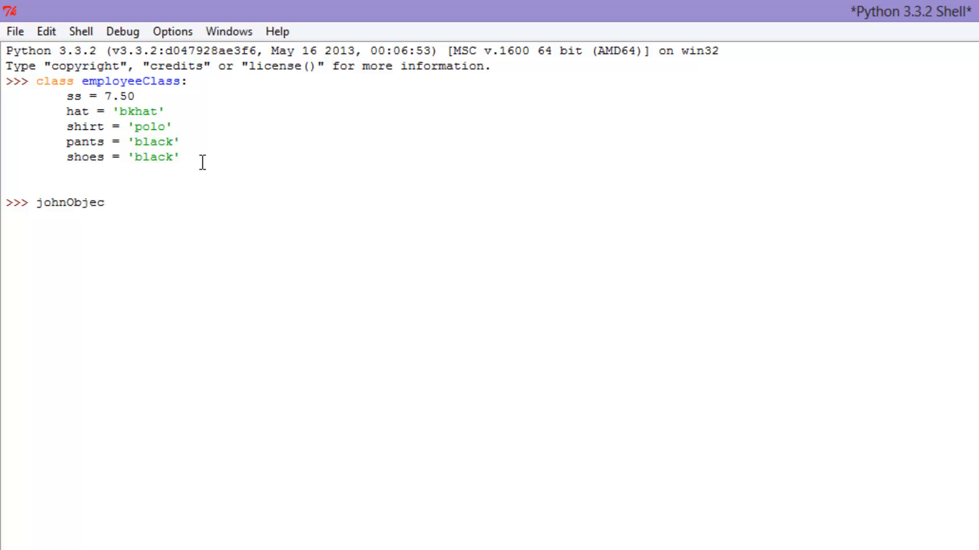
pyautogui.write('t =')
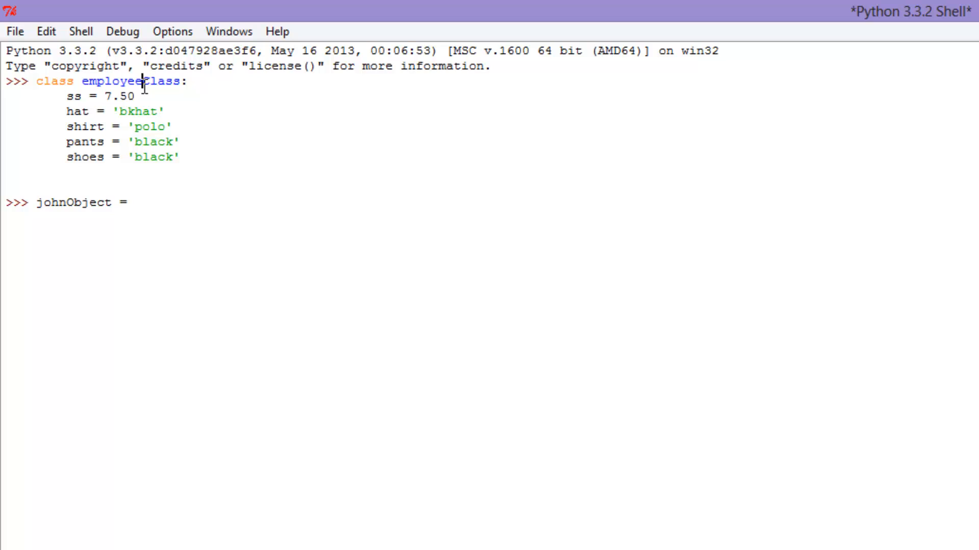
pyautogui.doubleClick(109, 81)
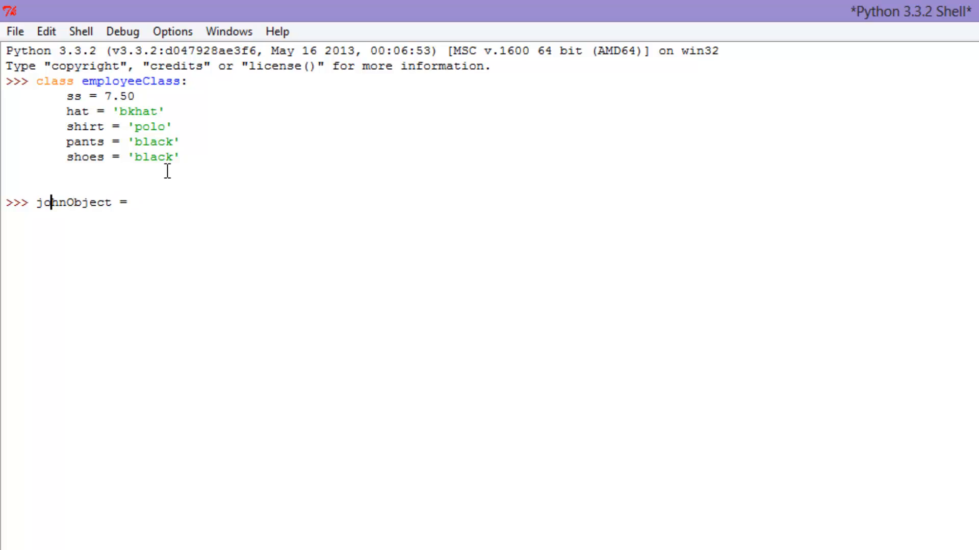
pyautogui.moveTo(132, 205)
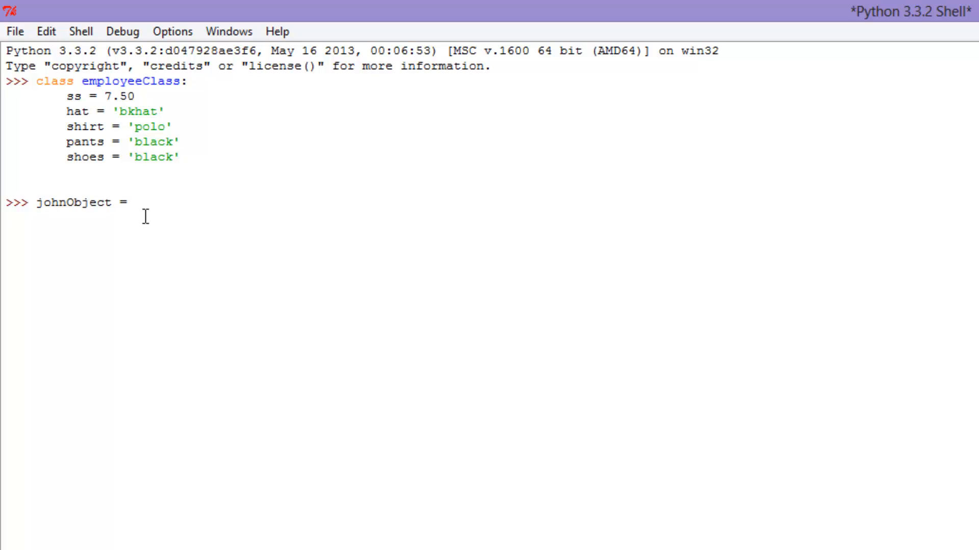
pyautogui.doubleClick(71, 202)
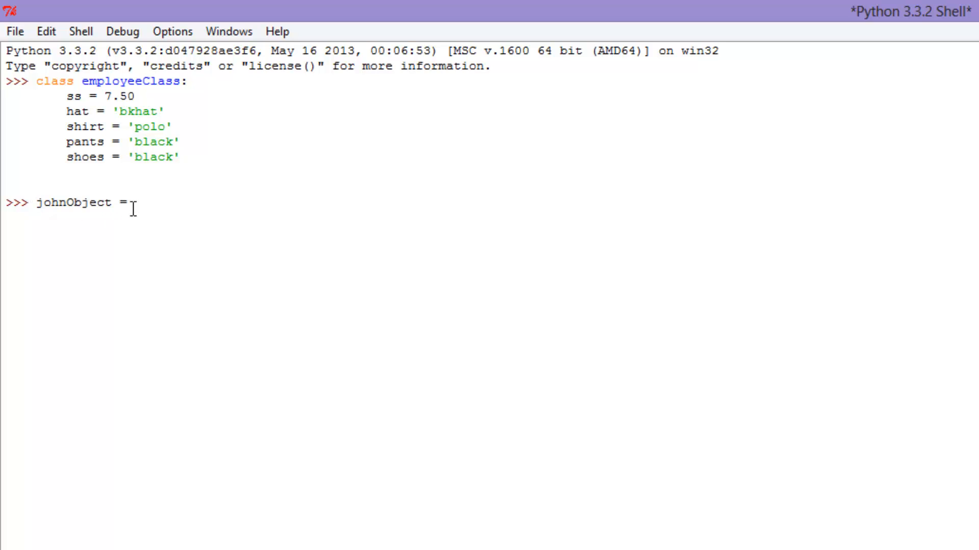
pyautogui.write('emplo')
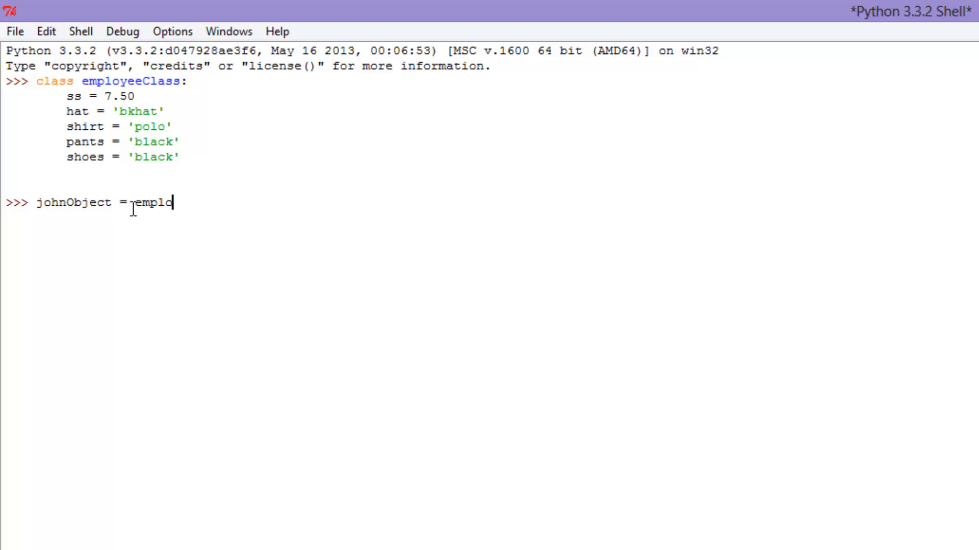
pyautogui.write('yee')
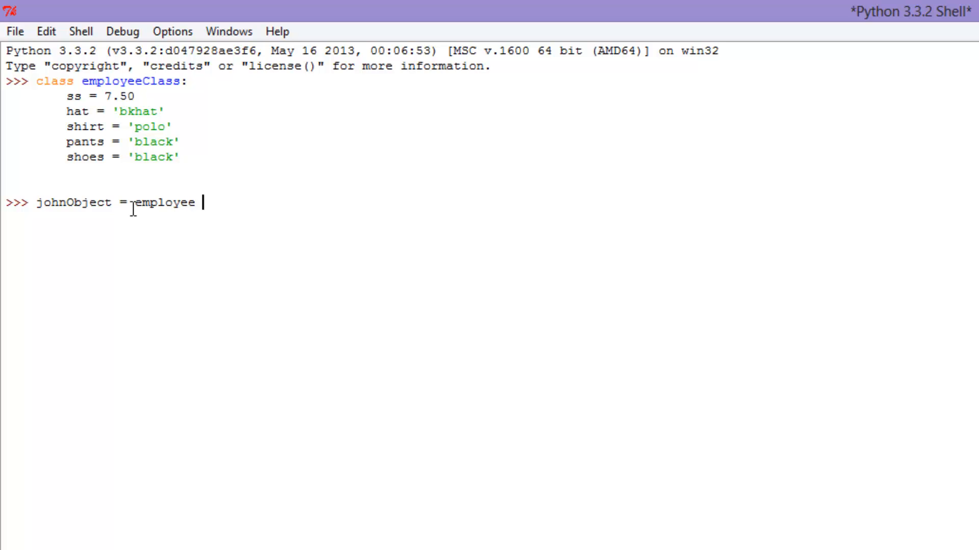
pyautogui.write('Class')
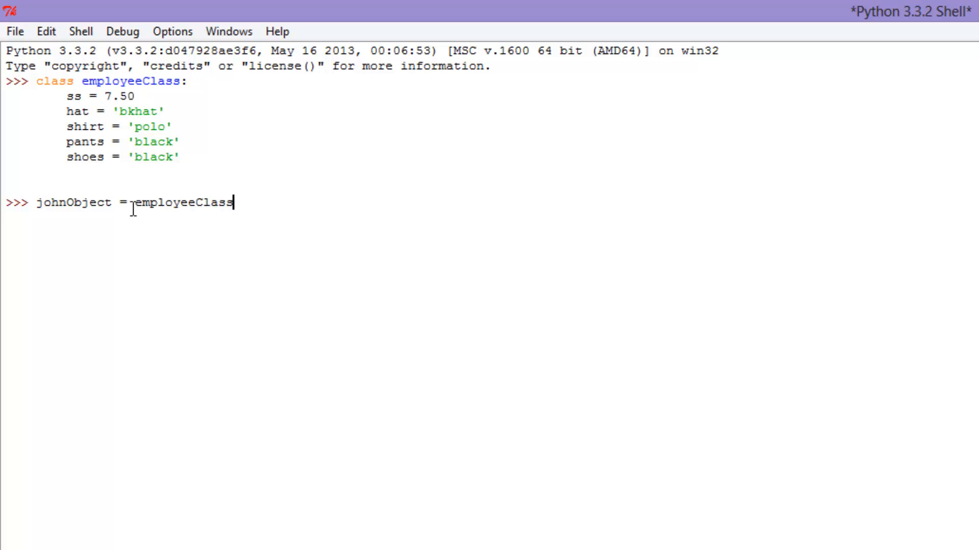
pyautogui.write('()')
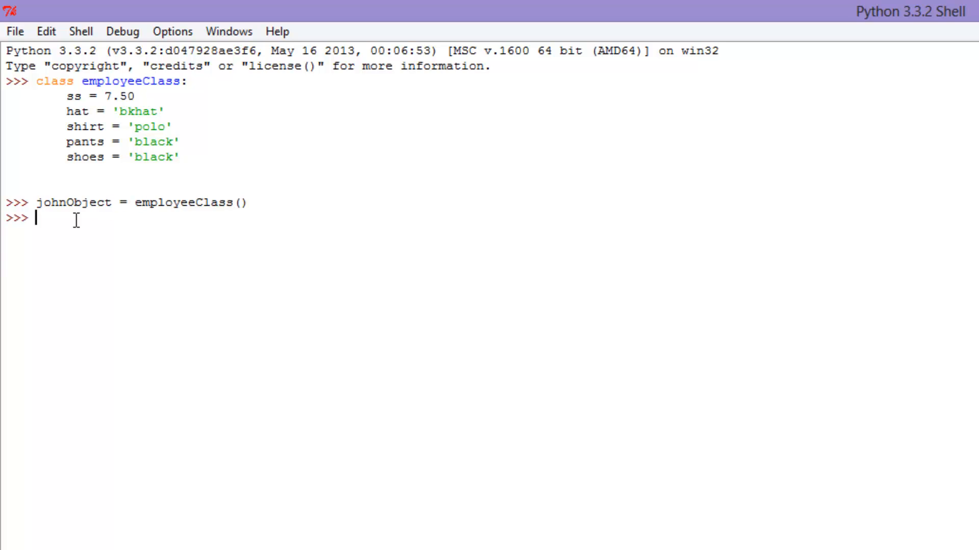
pyautogui.doubleClick(50, 202)
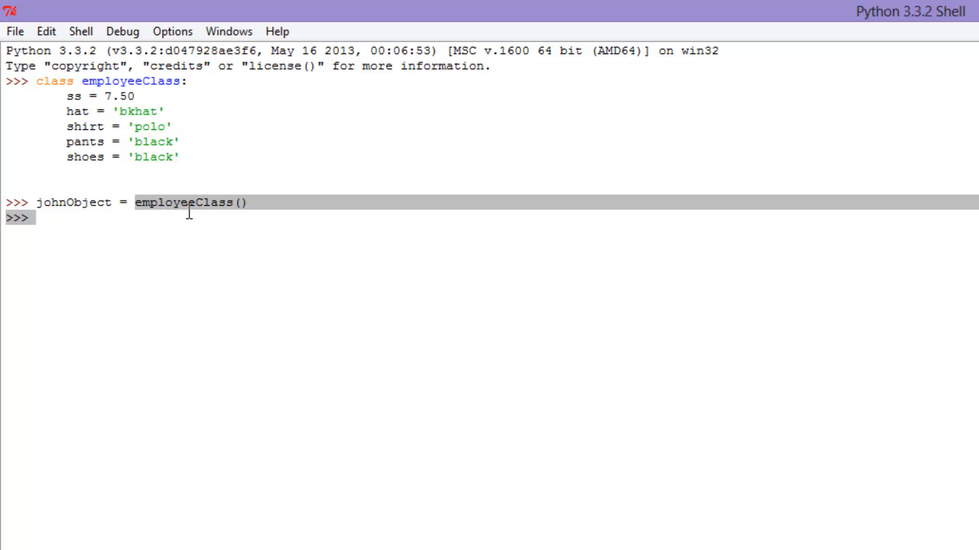
pyautogui.click(192, 202)
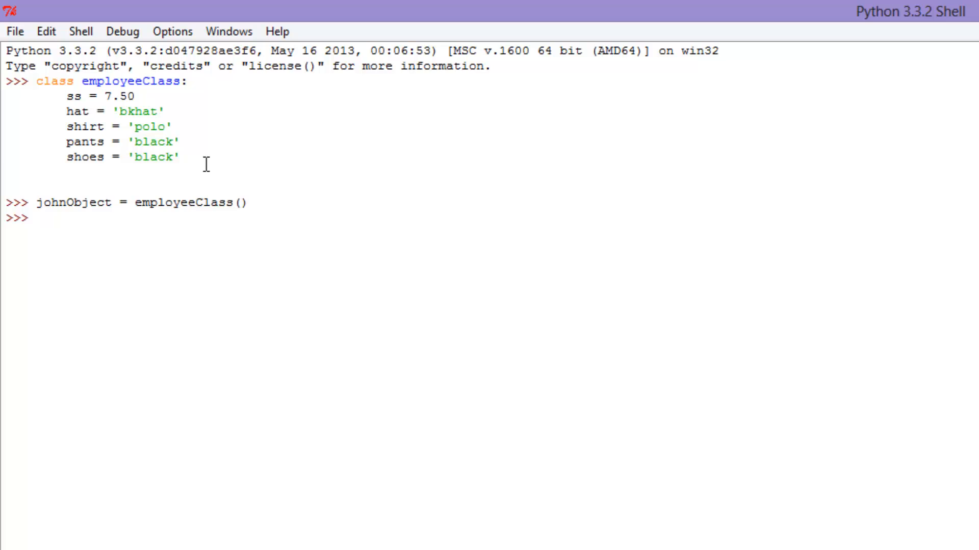
pyautogui.moveTo(65, 96); pyautogui.dragTo(180, 157)
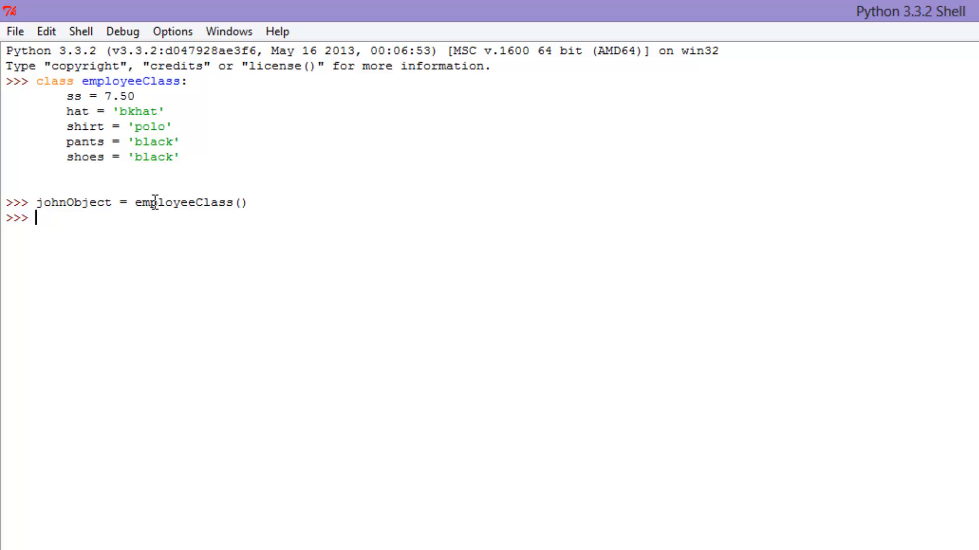
pyautogui.moveTo(94, 202)
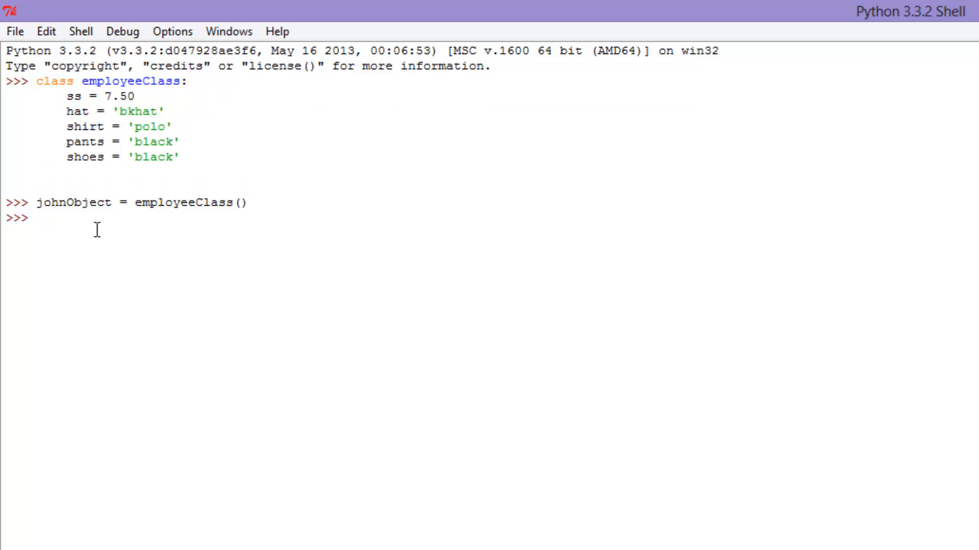
# Step: Evaluate johnObject.ss, which returns 7.5, and begin the next line
pyautogui.write('johnOb')
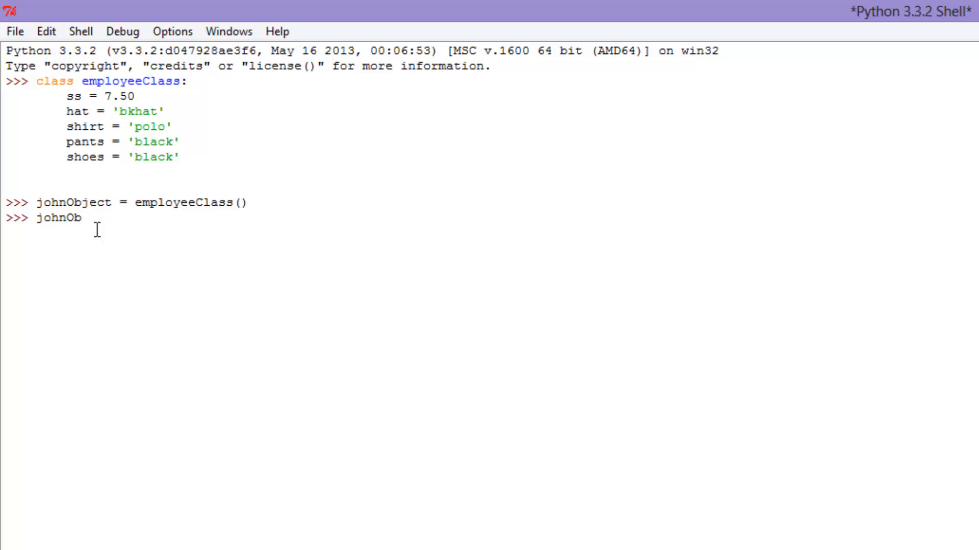
pyautogui.write('ject.')
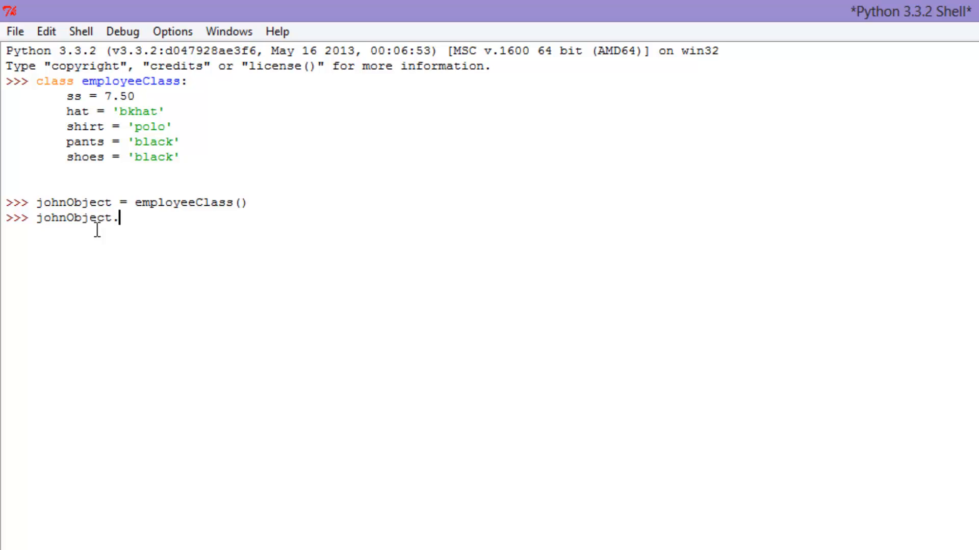
pyautogui.write('ss')
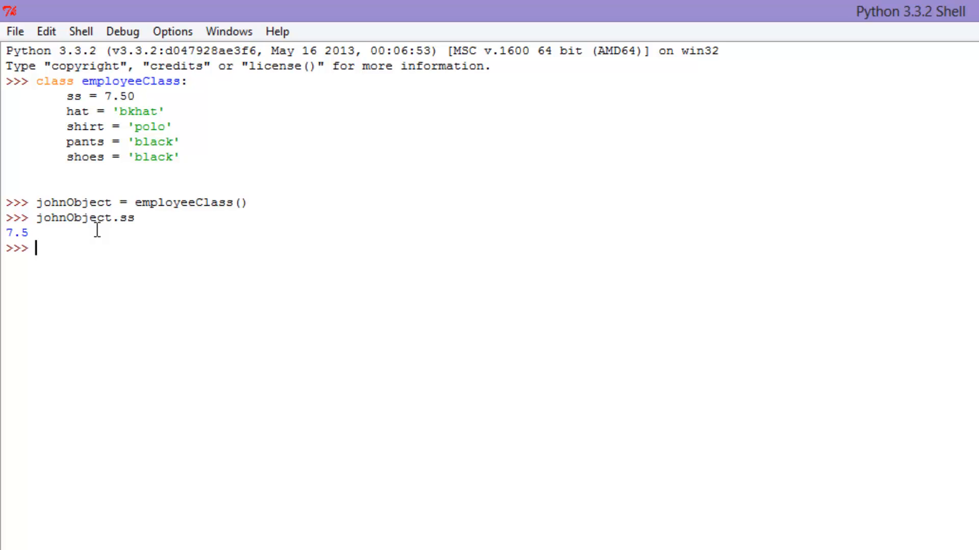
pyautogui.write('jo')
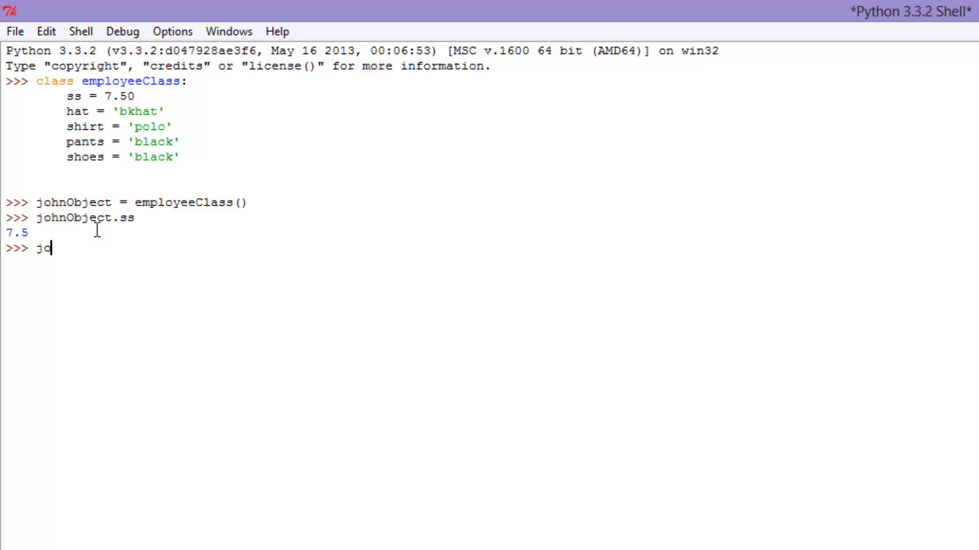
# Step: Evaluate johnObject.shoes via the autocomplete popup, returning 'black'
pyautogui.write('hn.Obje')
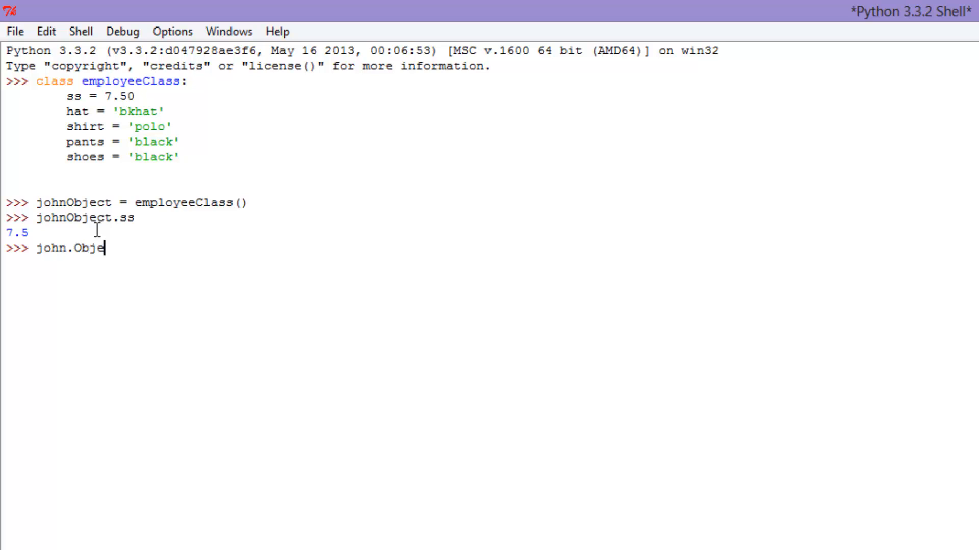
pyautogui.write('ct.')
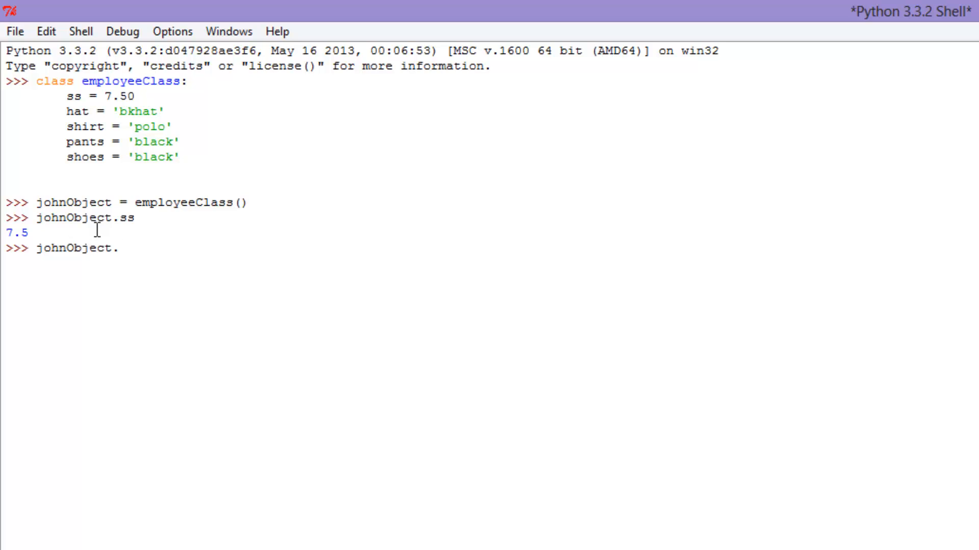
pyautogui.write('.')
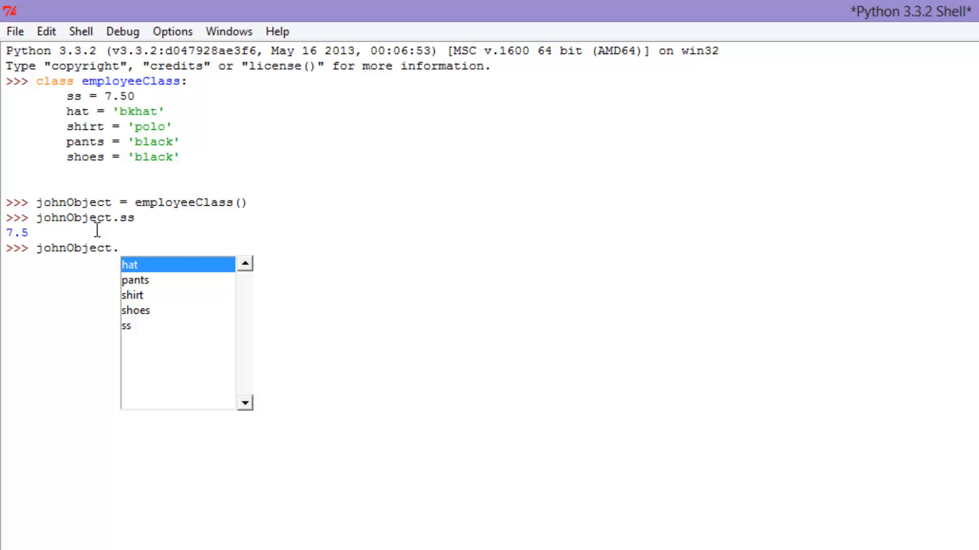
pyautogui.doubleClick(135, 310)
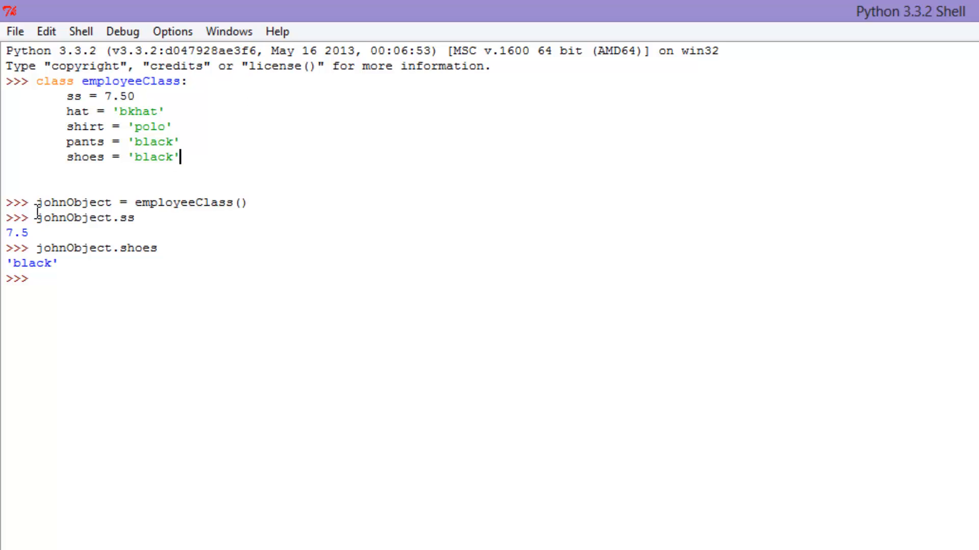
pyautogui.moveTo(262, 135)
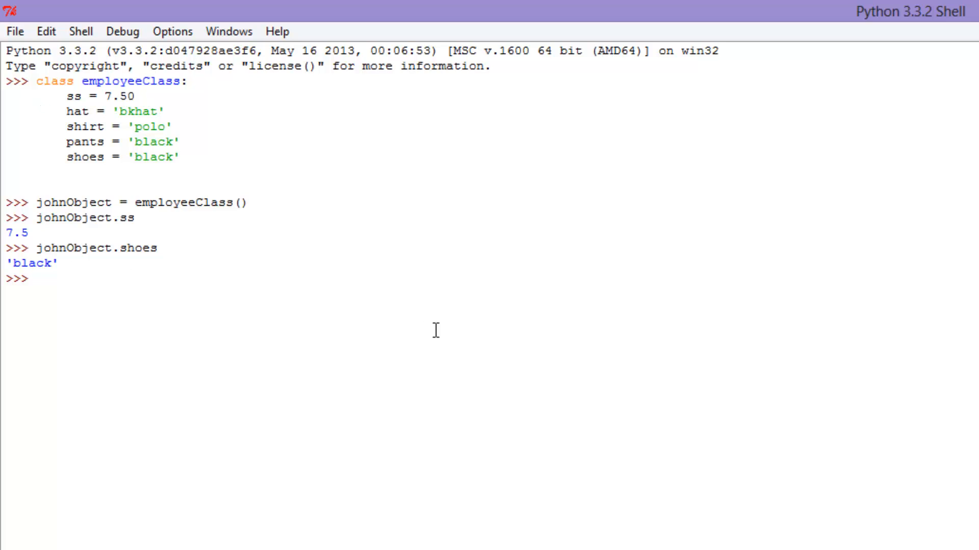
pyautogui.moveTo(239, 286)
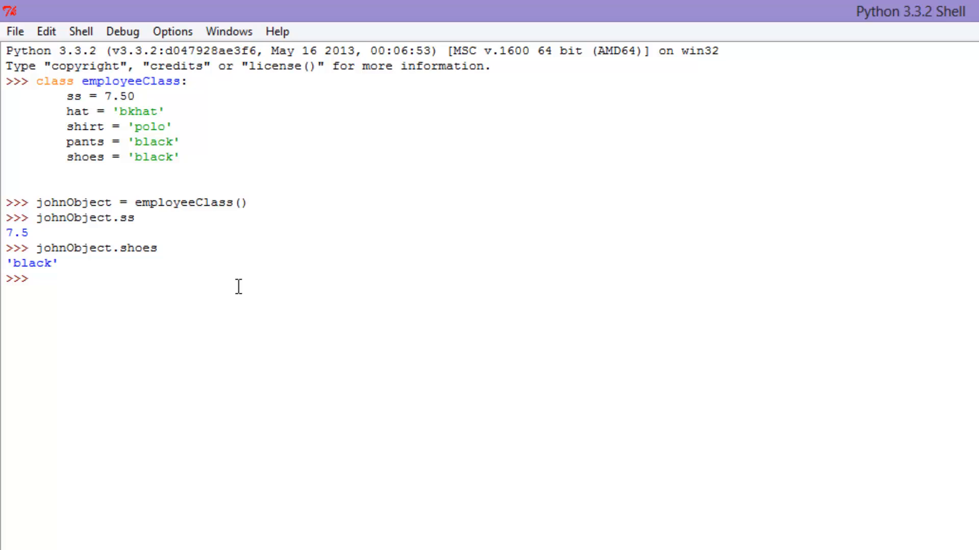